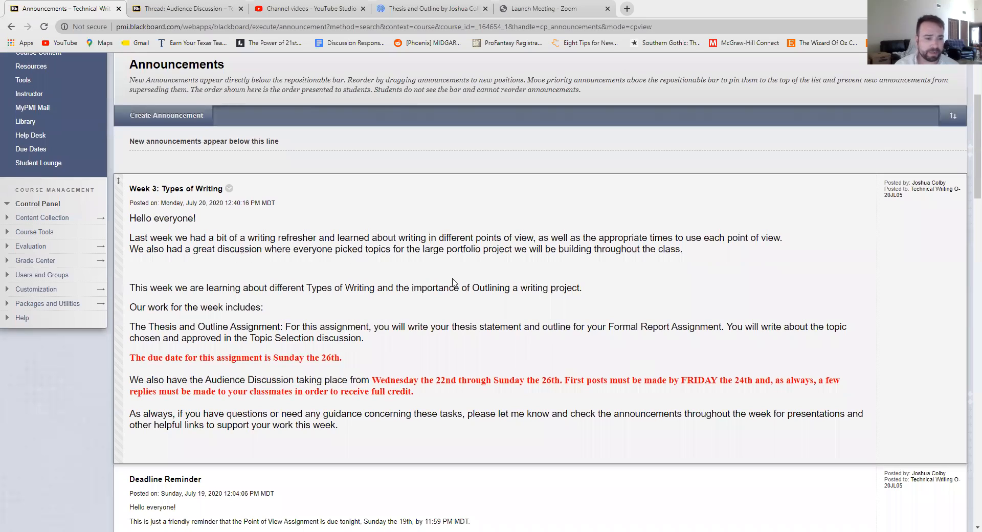
pyautogui.moveTo(468, 287)
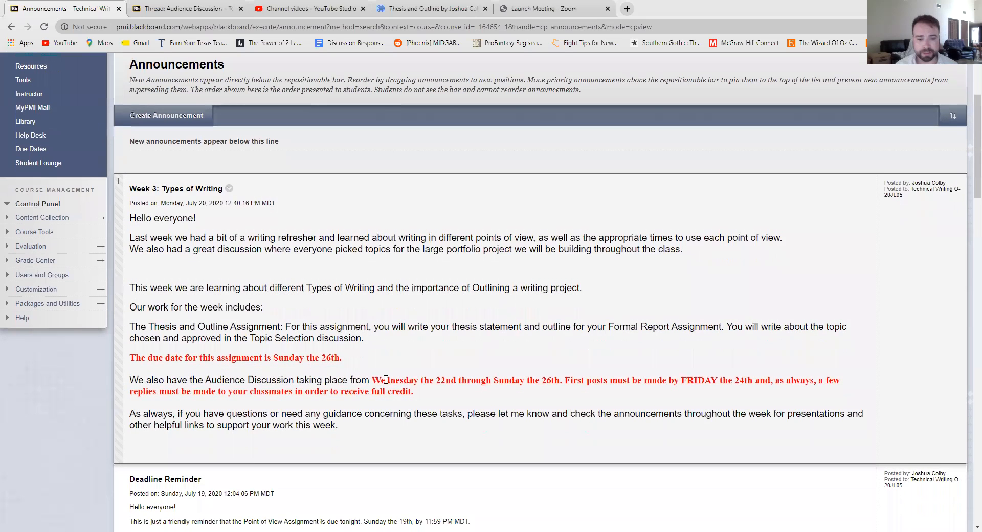
pyautogui.moveTo(460, 400)
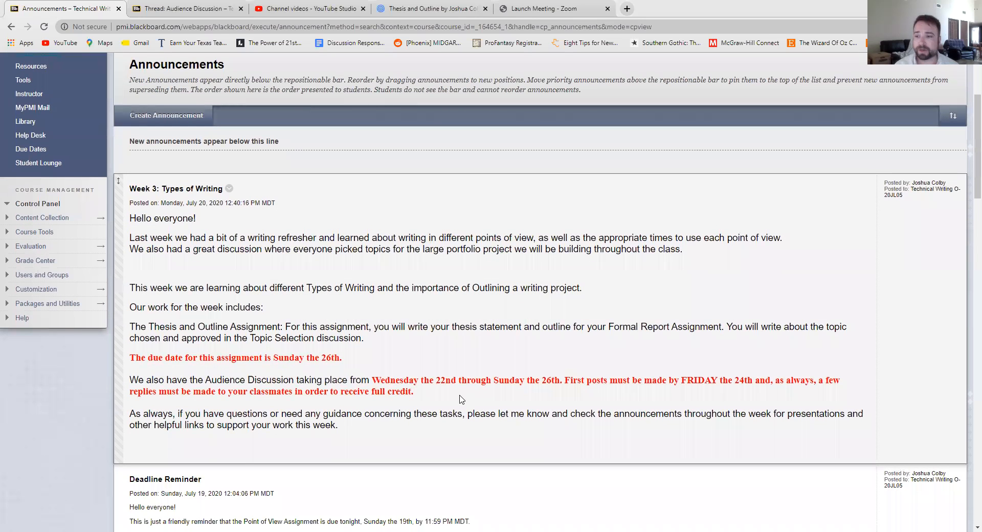
pyautogui.moveTo(410, 375)
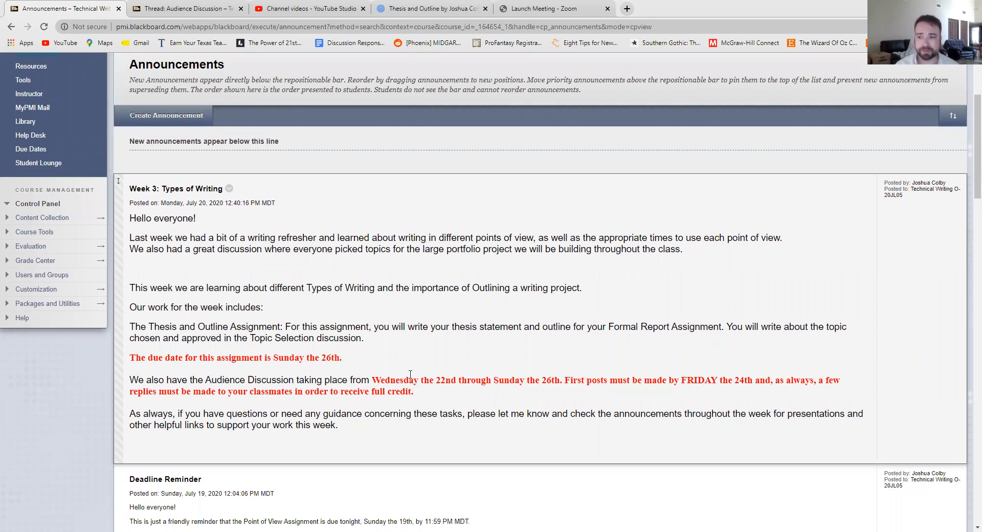